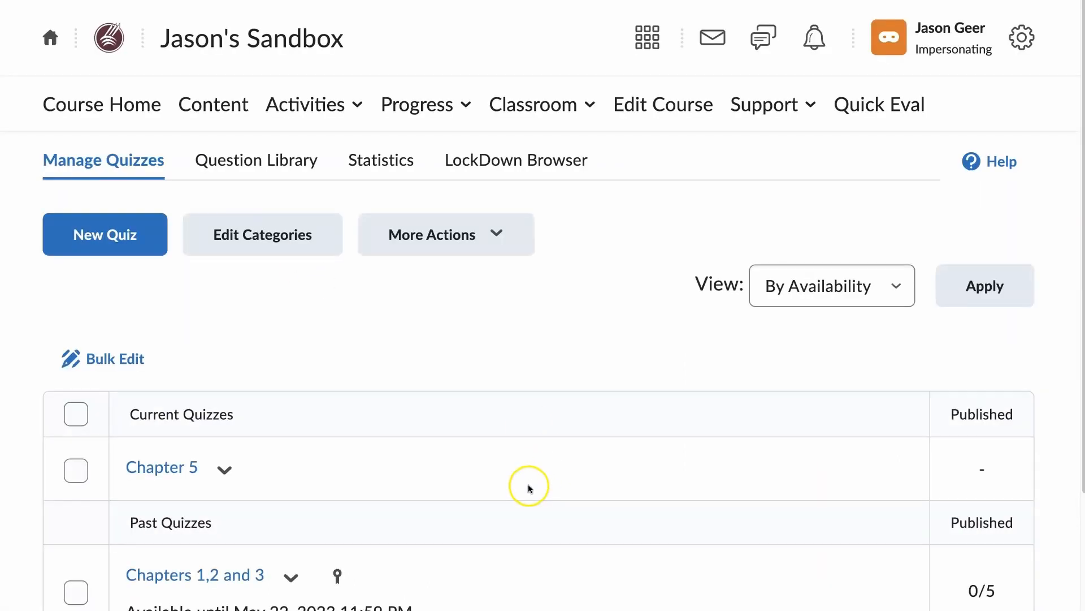
# Choose Grade from the 'Chapters 1,2 and 3' quiz's dropdown under Past Quizzes.
pyautogui.scroll(-3)
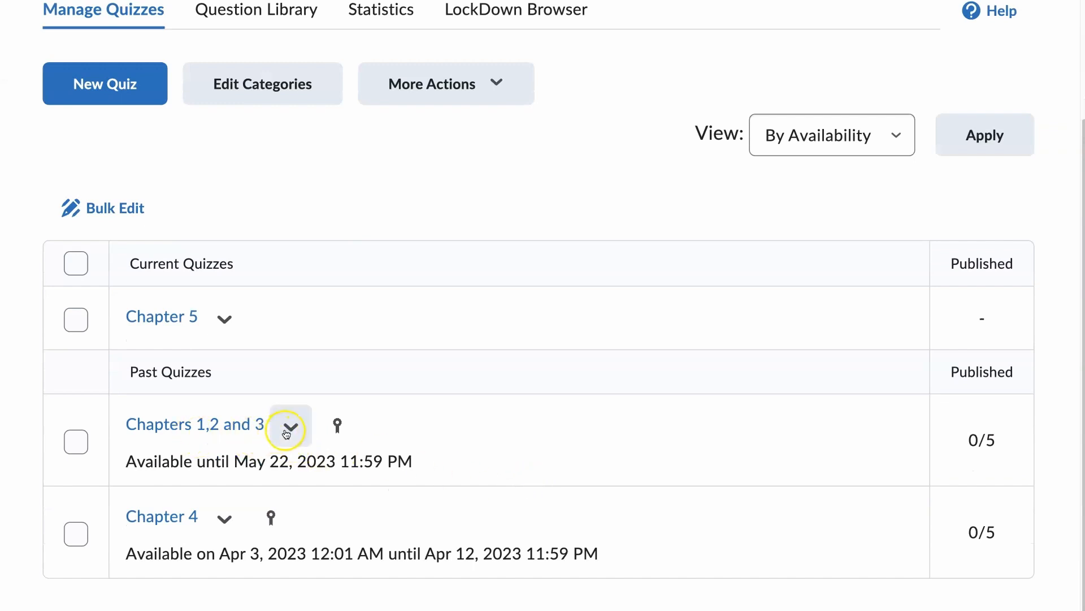
pyautogui.click(289, 426)
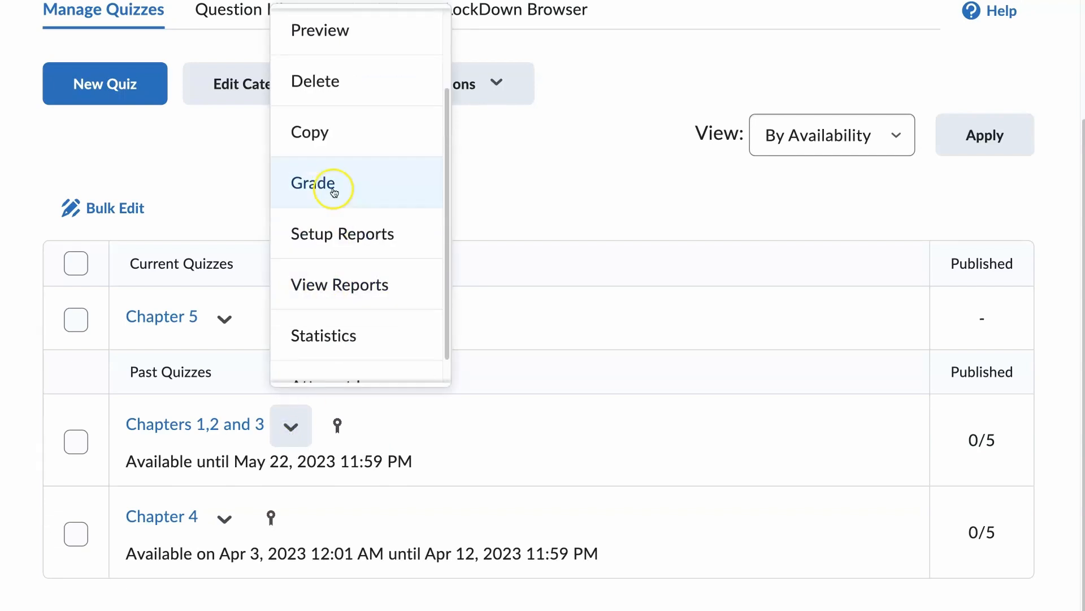
pyautogui.click(317, 183)
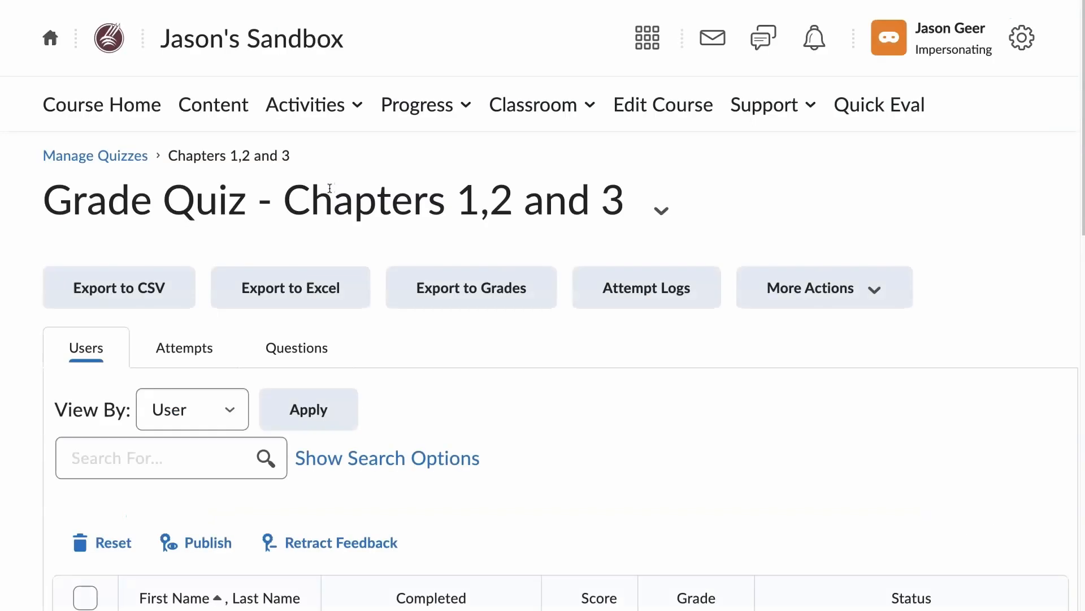
pyautogui.scroll(-3)
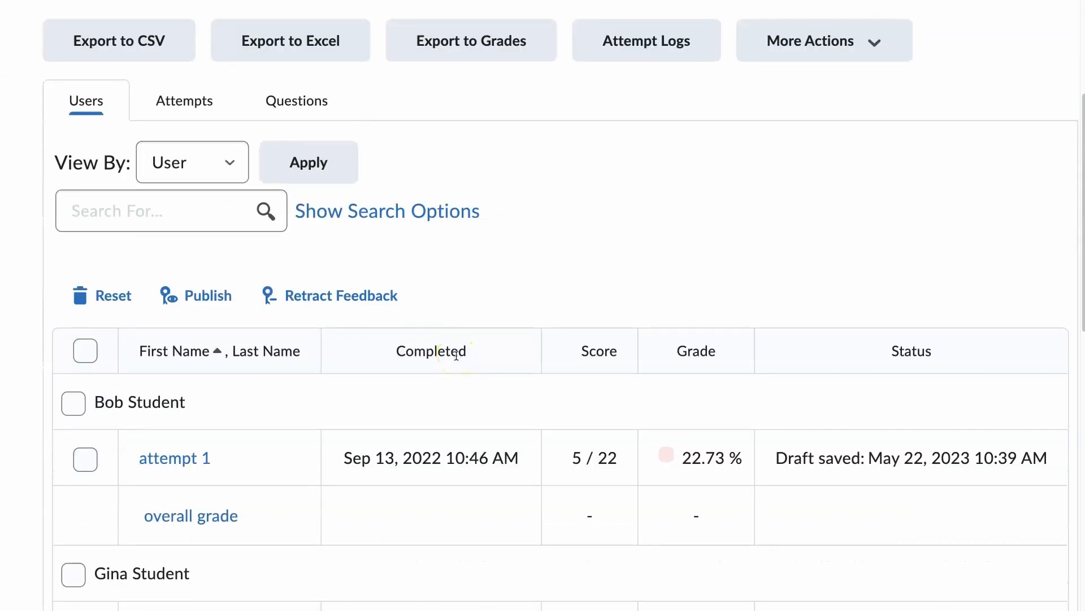
pyautogui.scroll(-3)
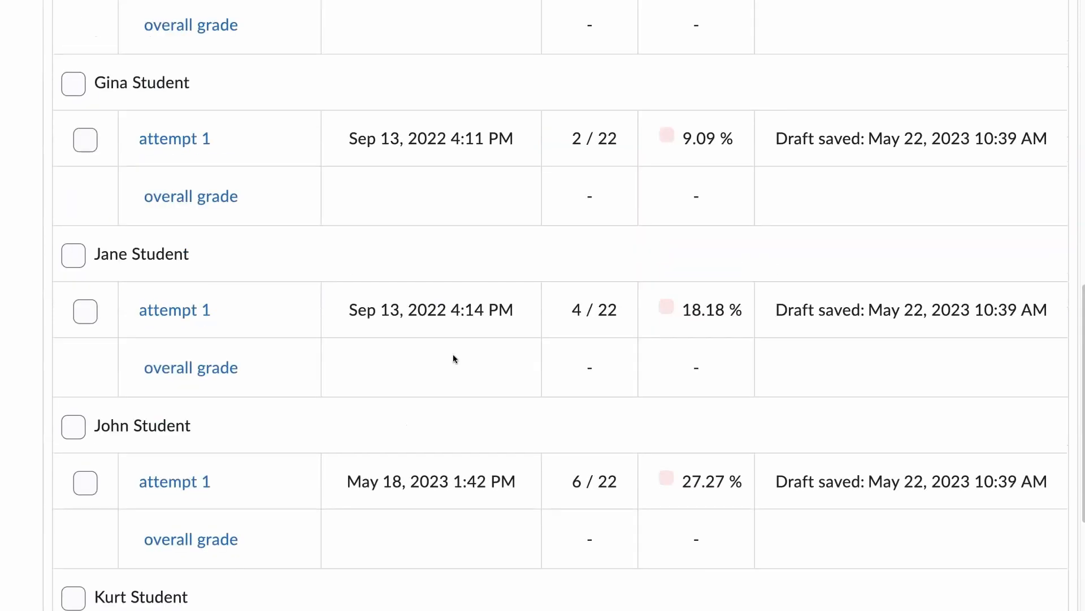
pyautogui.scroll(3)
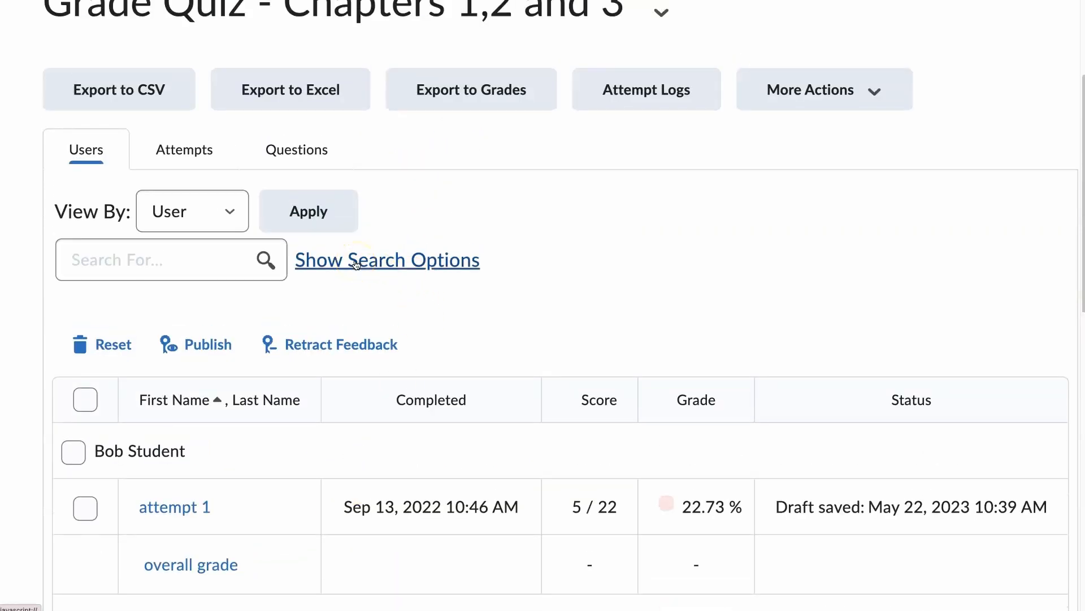
# Change the 'Restrict to' filter in search options and search, returning 7 users.
pyautogui.click(386, 260)
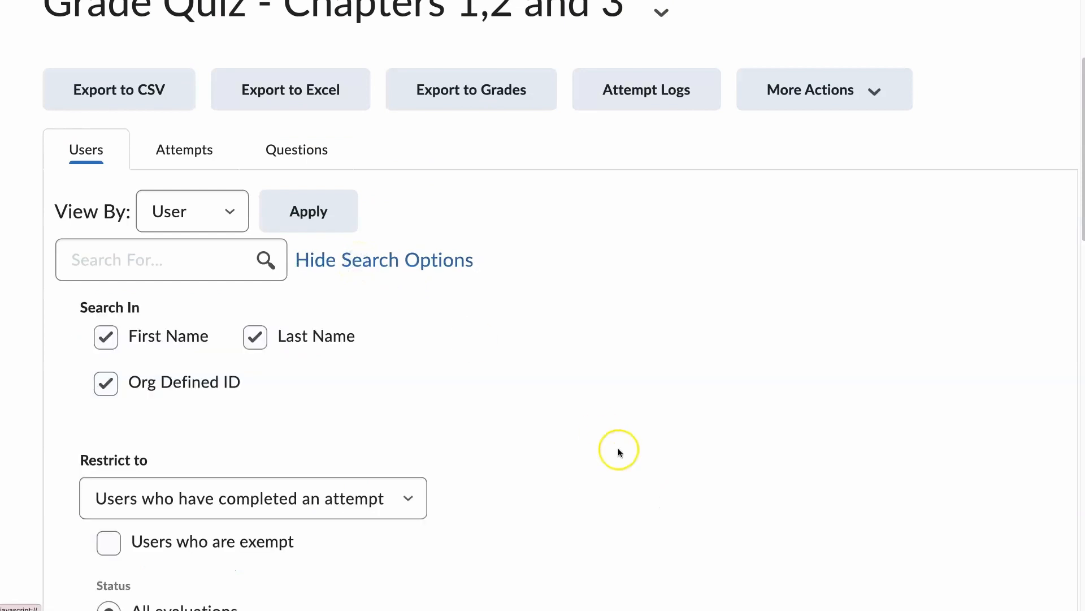
pyautogui.scroll(-3)
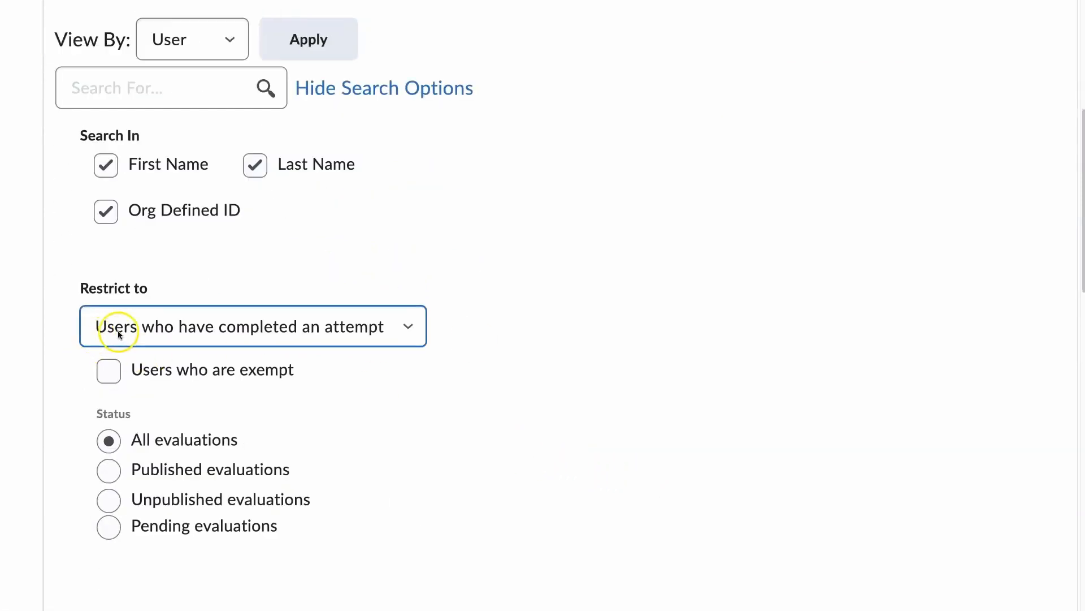
pyautogui.moveTo(392, 330)
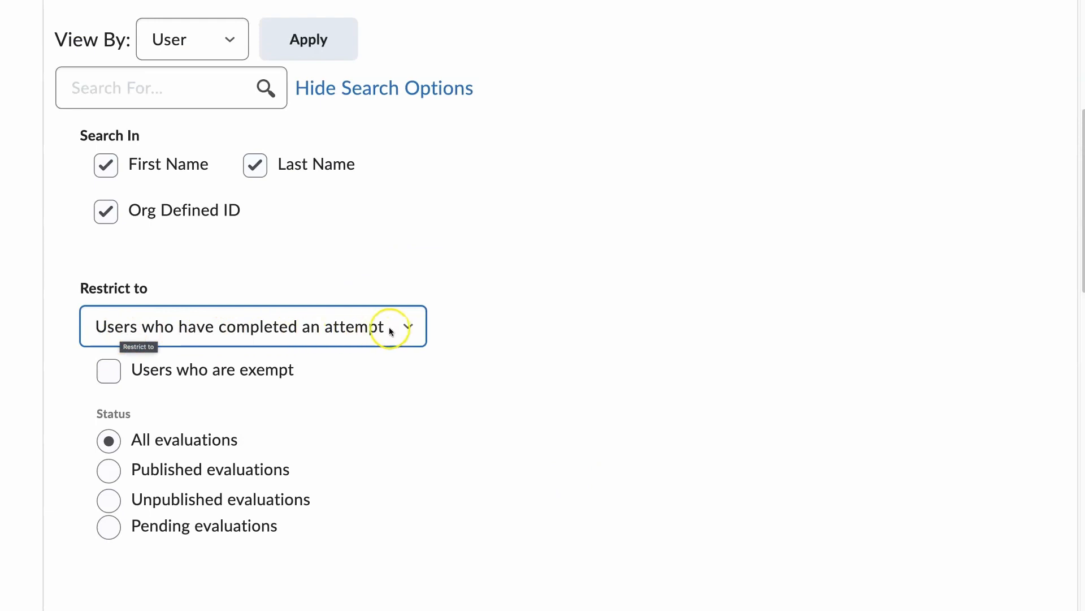
pyautogui.click(252, 326)
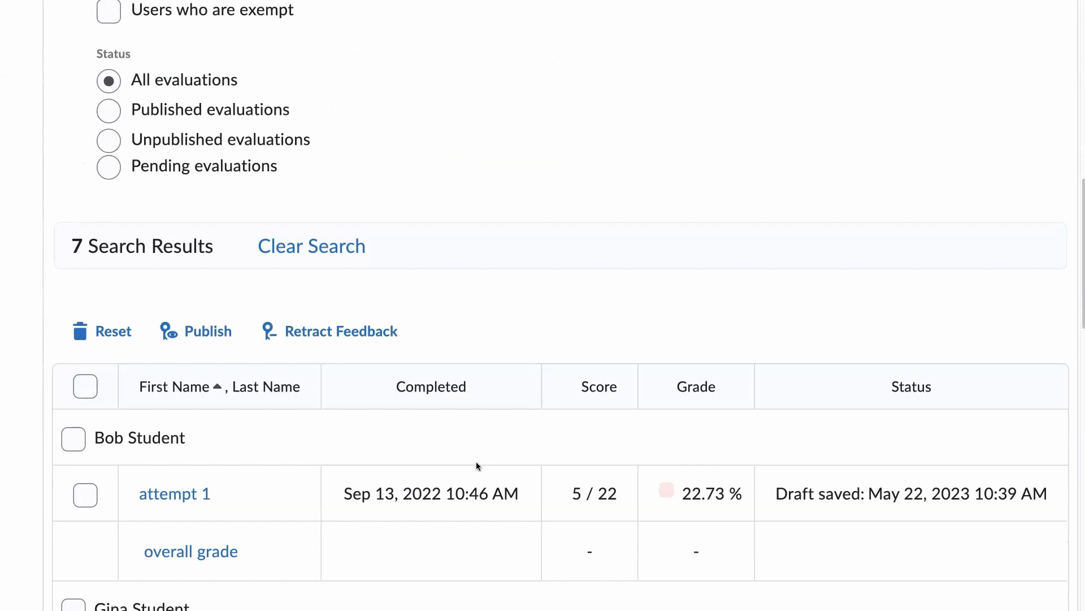
pyautogui.scroll(-3)
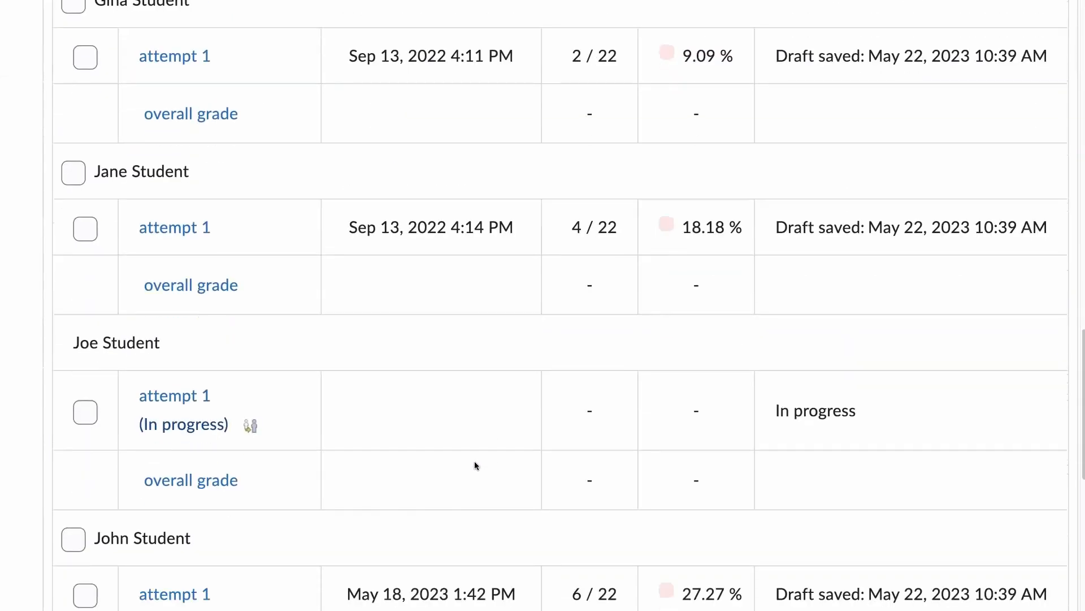
pyautogui.scroll(-3)
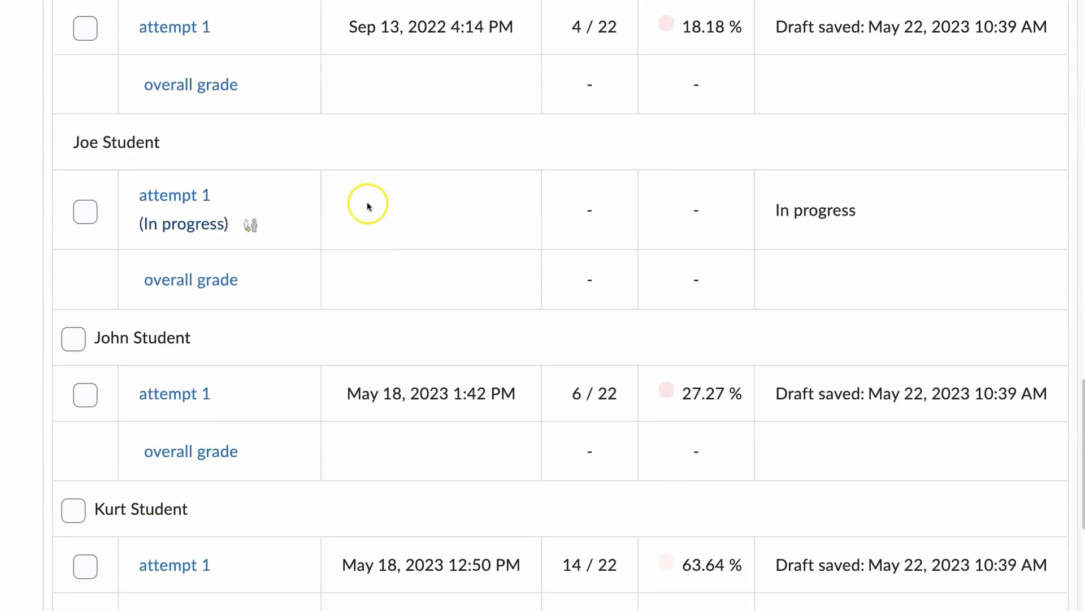
pyautogui.scroll(-3)
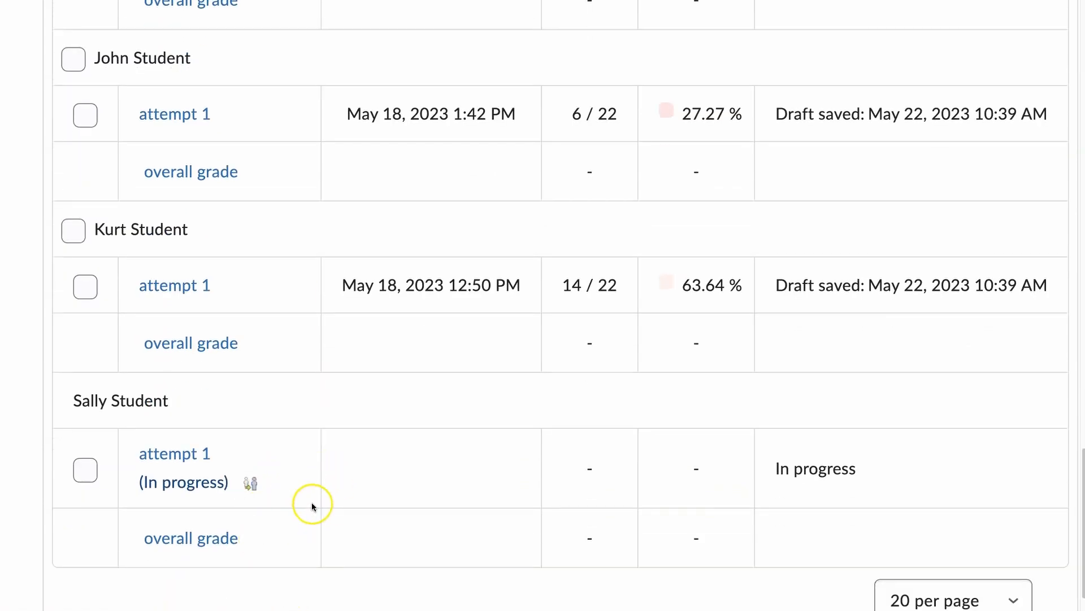
pyautogui.moveTo(312, 507)
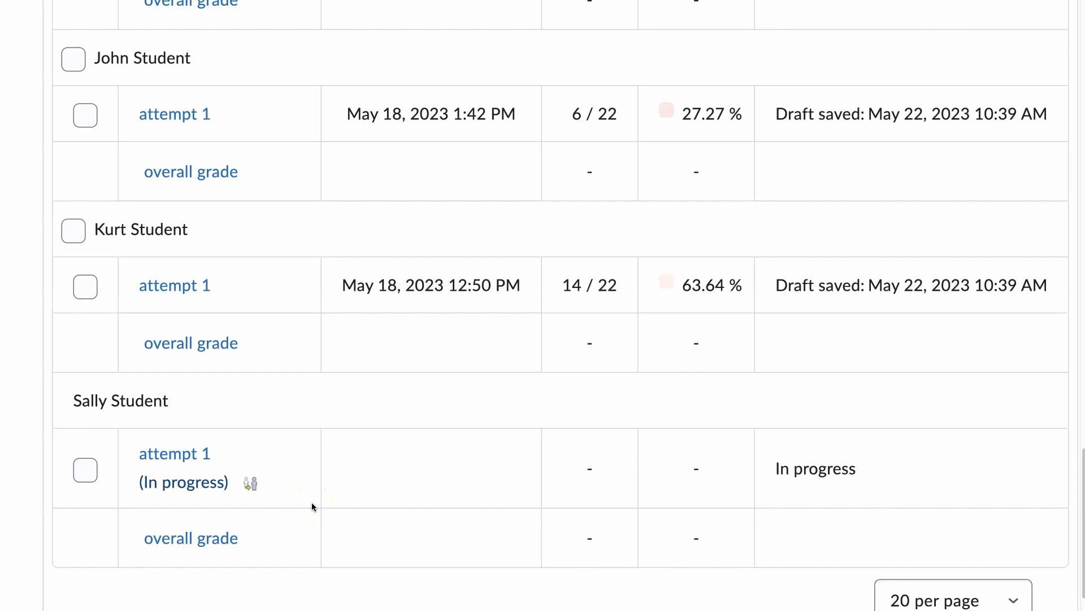
pyautogui.moveTo(309, 507)
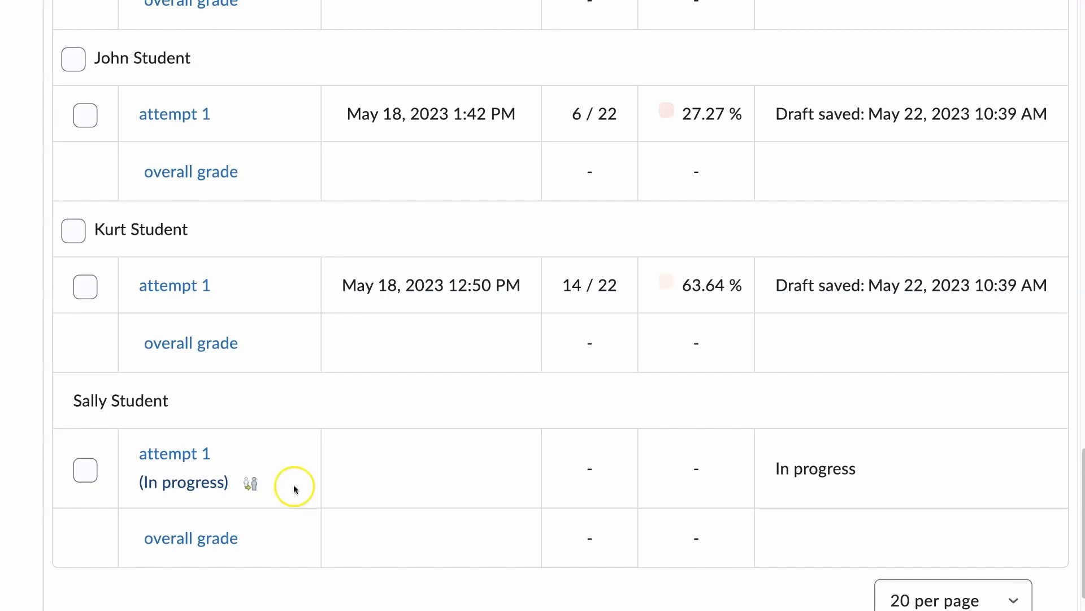
pyautogui.moveTo(250, 485)
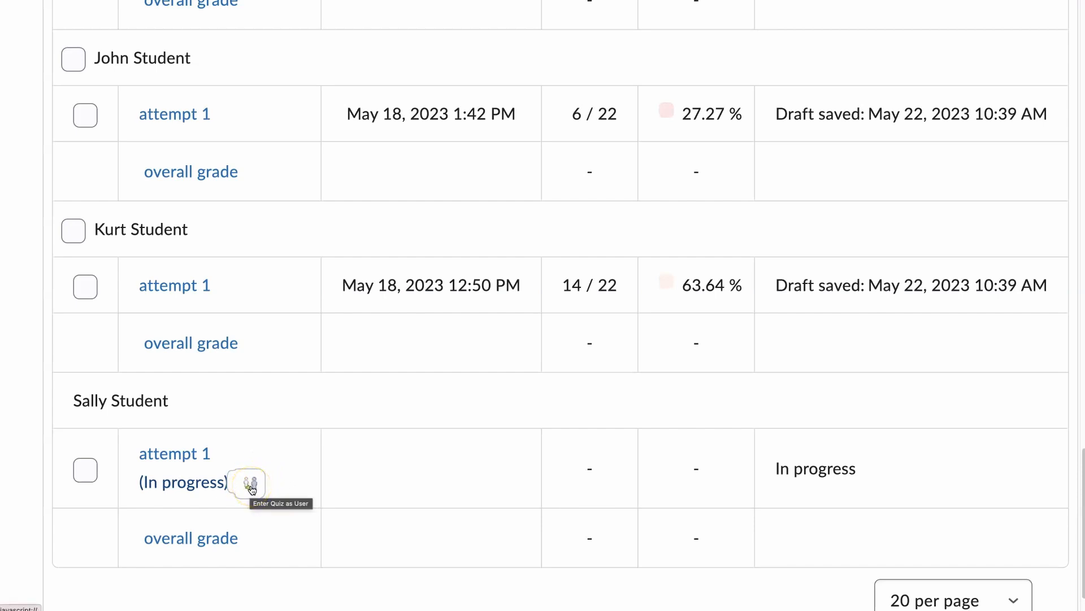
pyautogui.moveTo(398, 293)
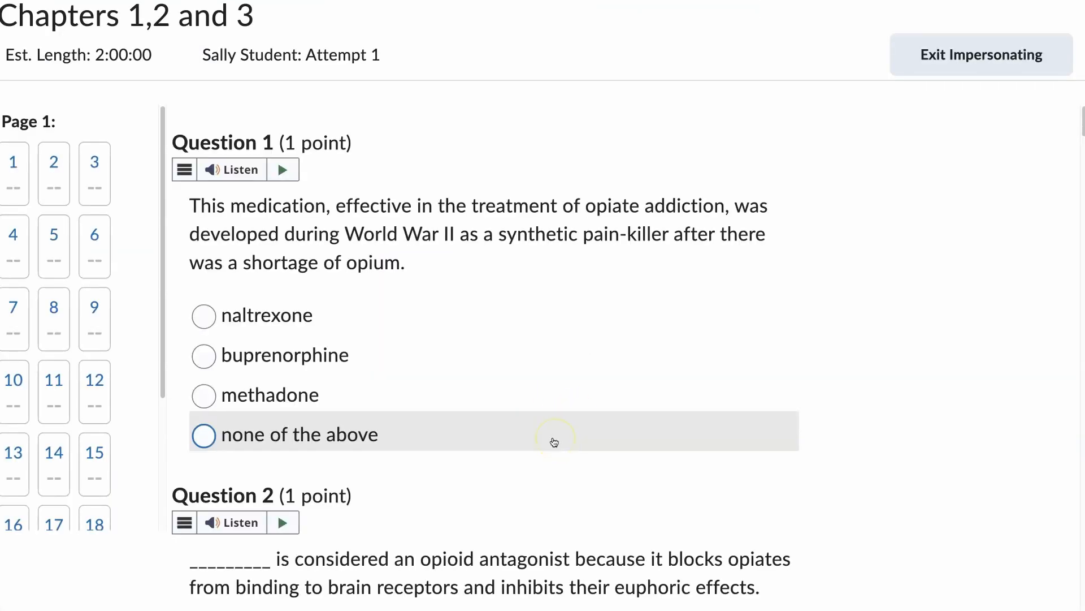
# Submit the impersonated student's in-progress quiz attempt from the bottom of the quiz.
pyautogui.scroll(-3)
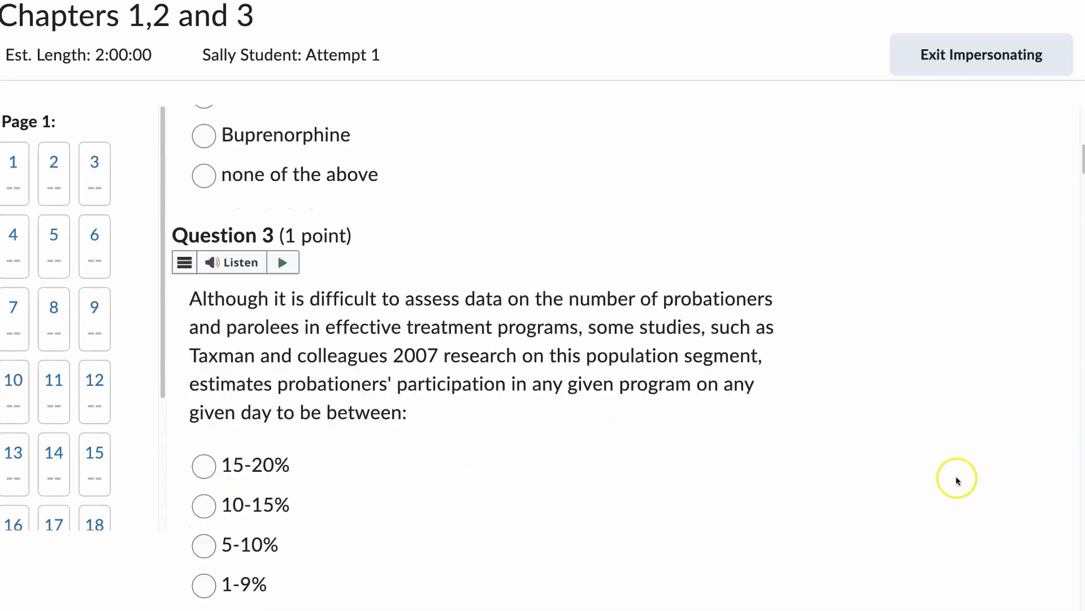
pyautogui.scroll(-3)
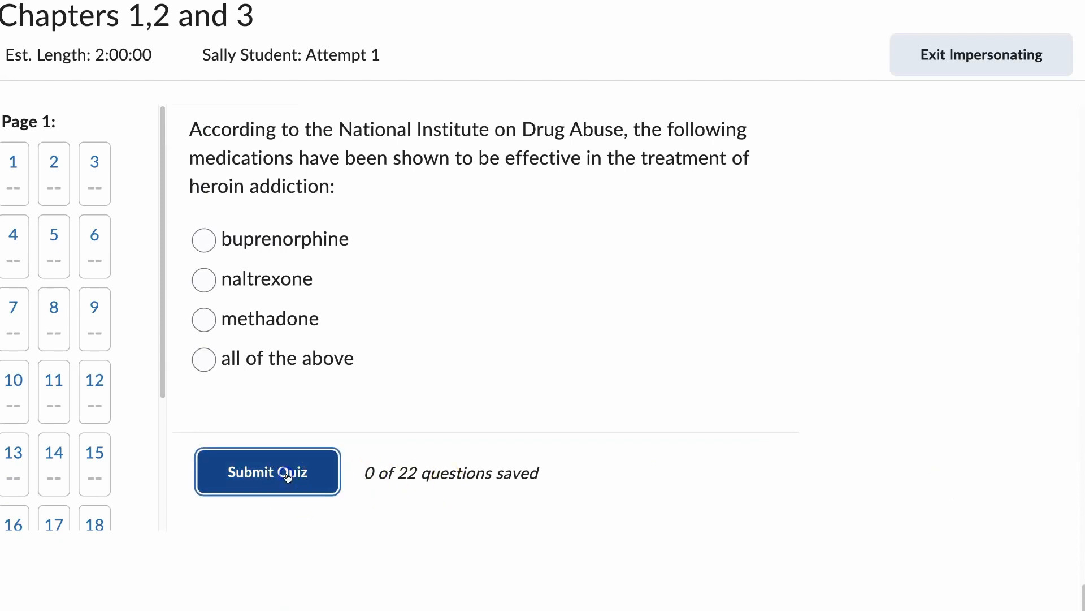
pyautogui.click(268, 472)
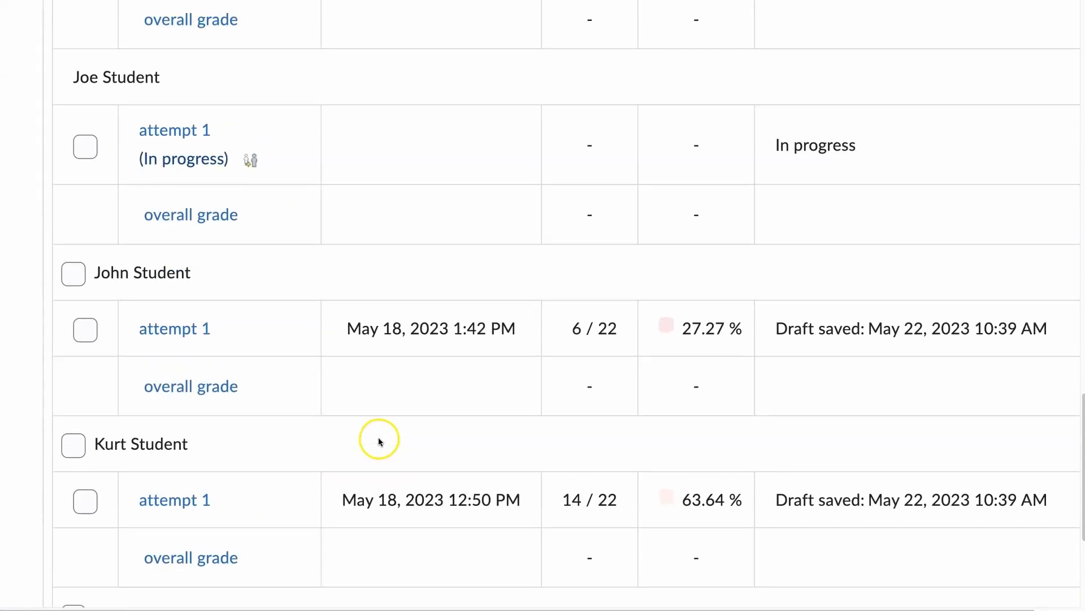
# Impersonate Joe Student on his In progress attempt and confirm Yes.
pyautogui.scroll(-3)
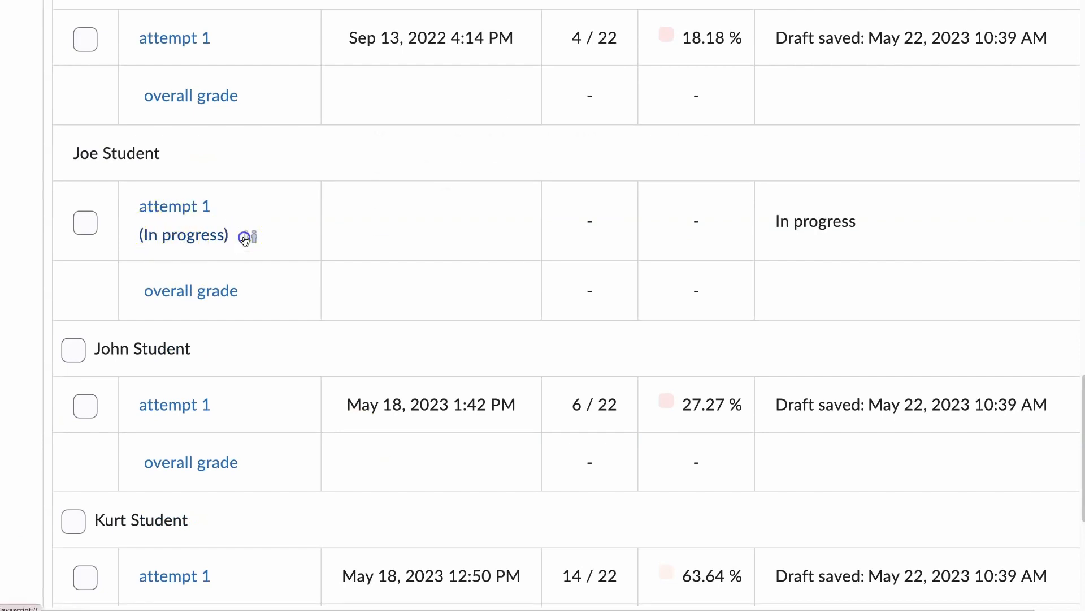
pyautogui.click(244, 236)
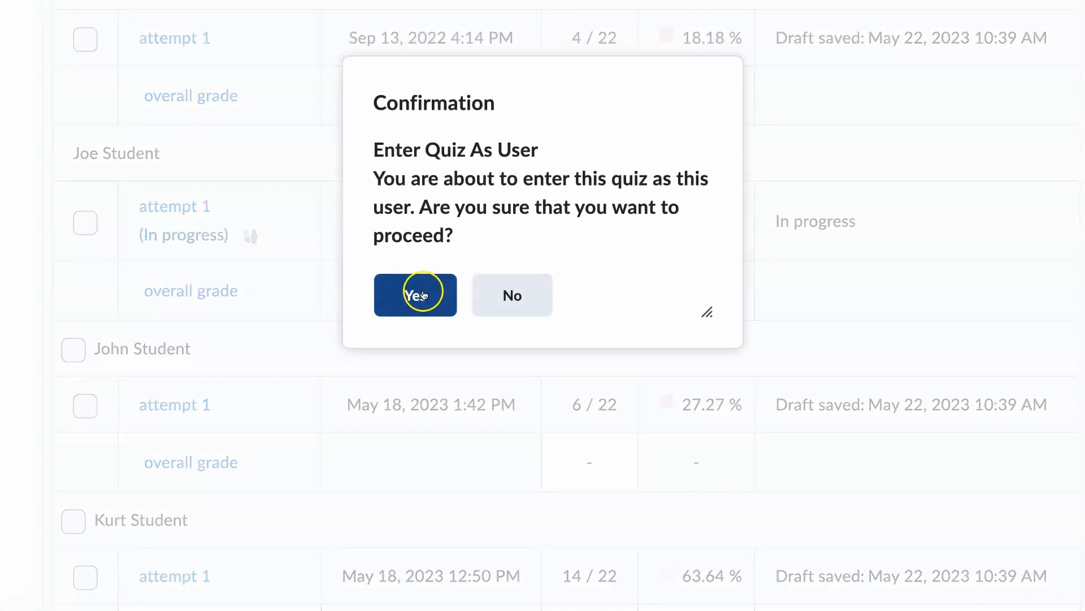
pyautogui.click(416, 295)
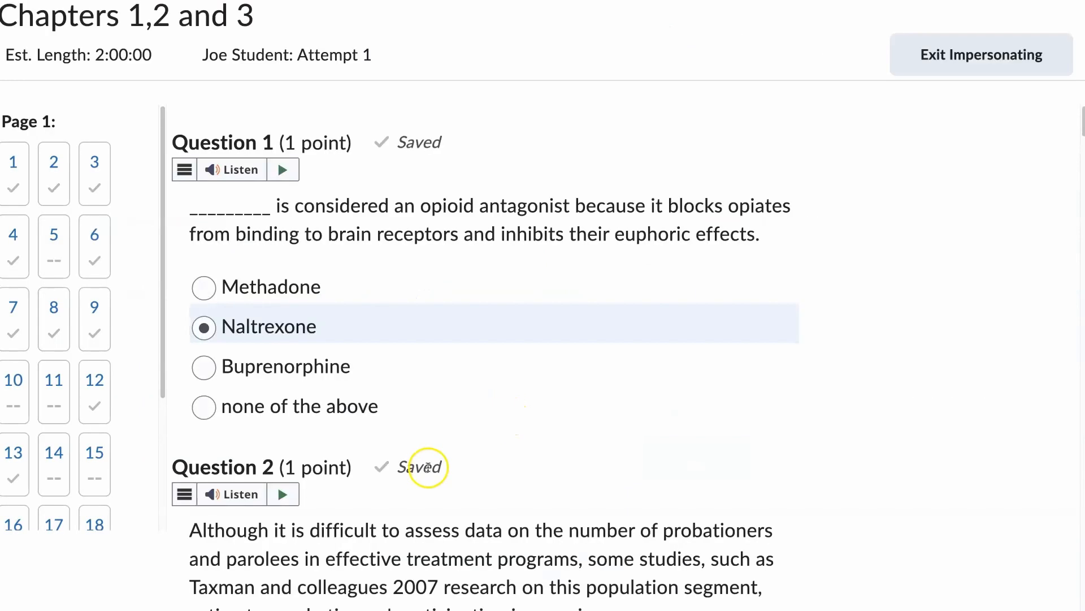
# Submit Joe Student's quiz and confirm submission despite unanswered questions.
pyautogui.scroll(-3)
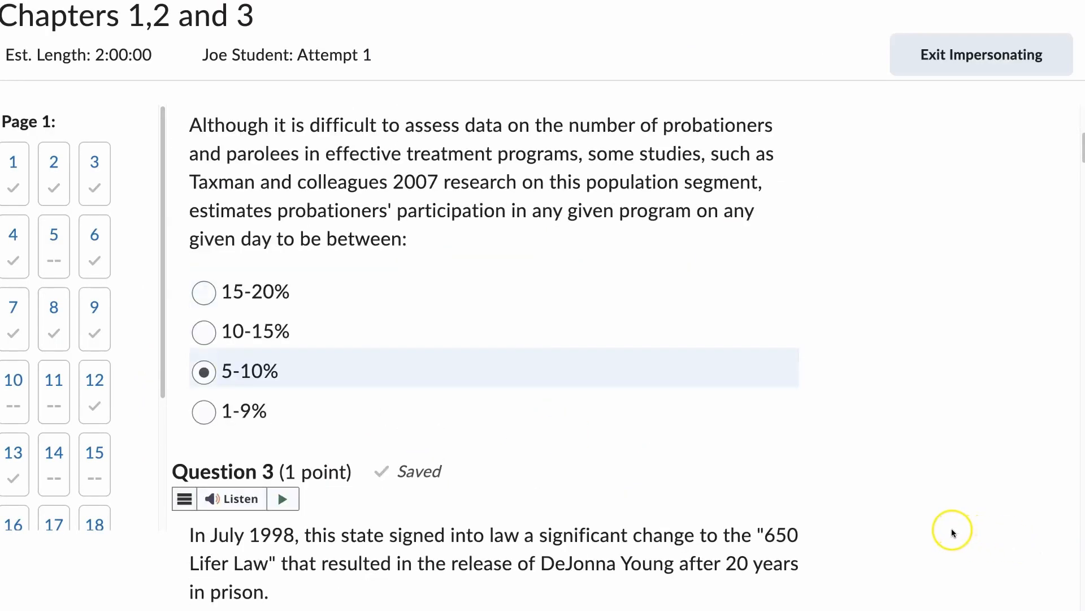
pyautogui.scroll(-3)
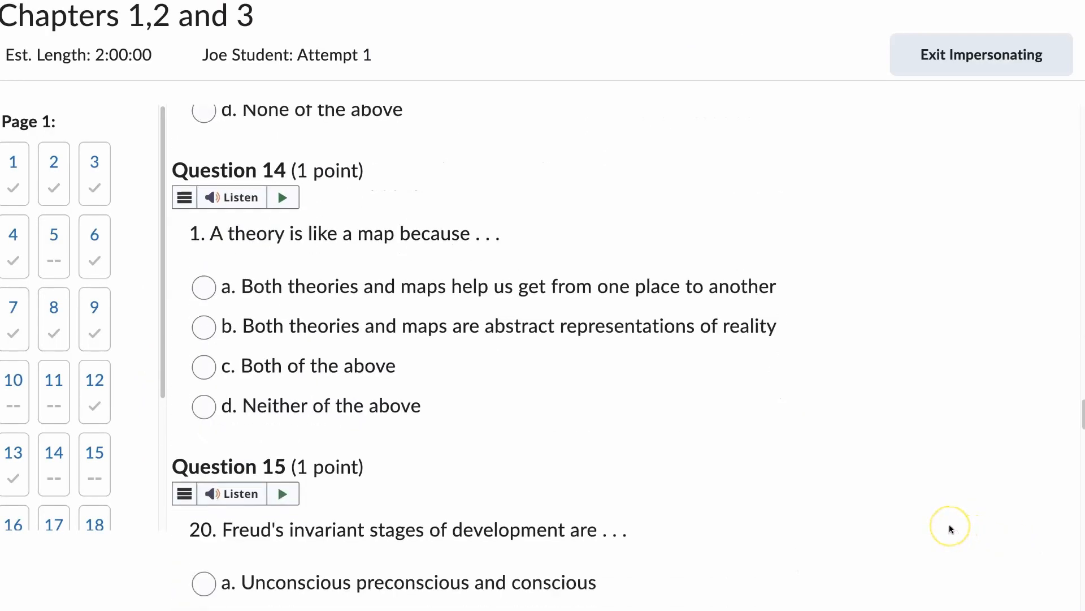
pyautogui.scroll(-3)
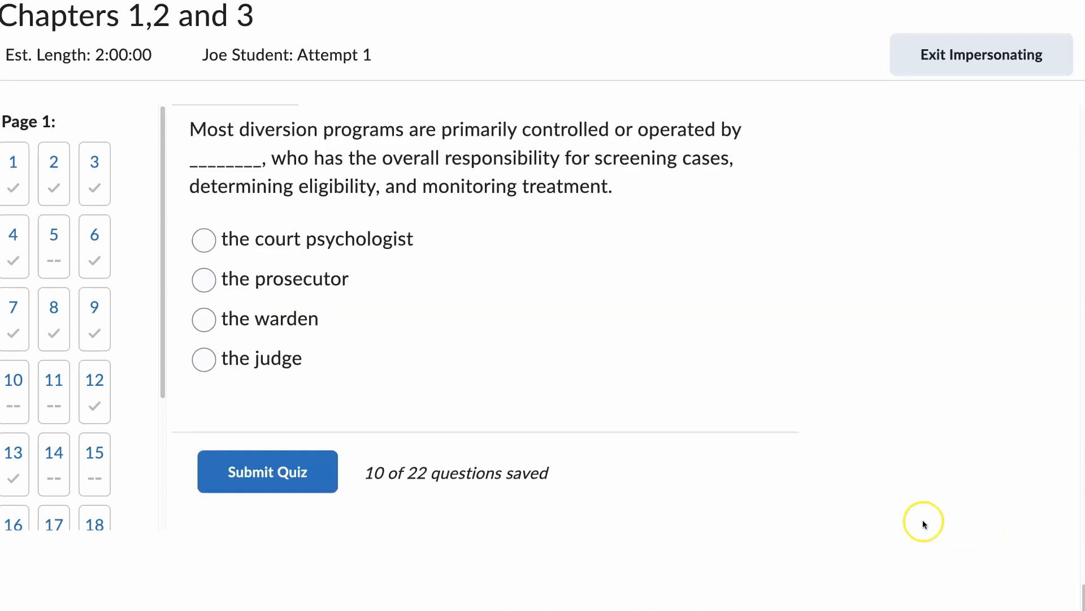
pyautogui.click(268, 471)
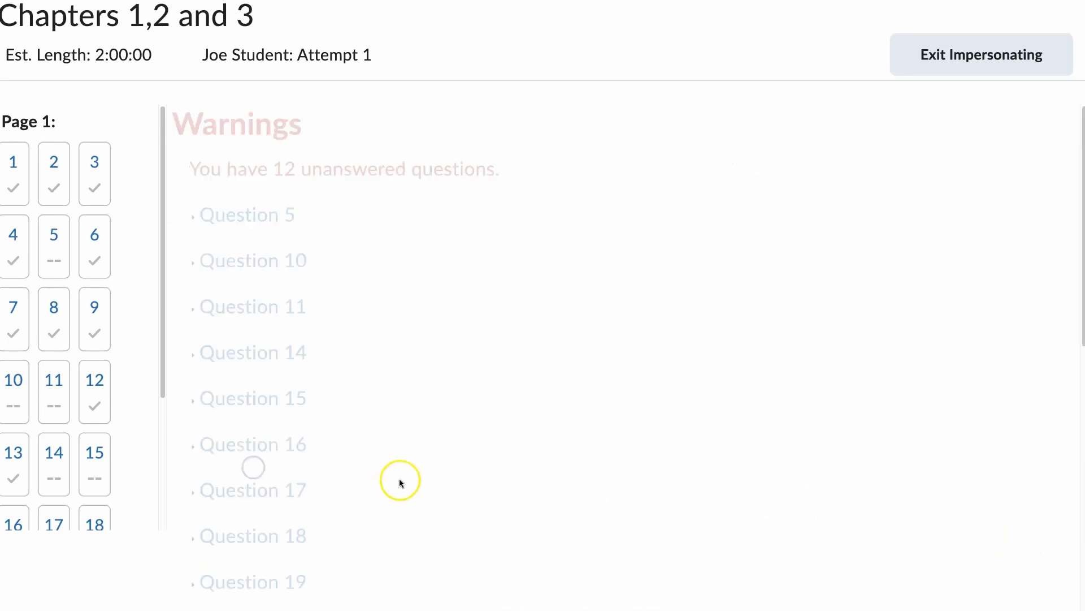
pyautogui.scroll(-3)
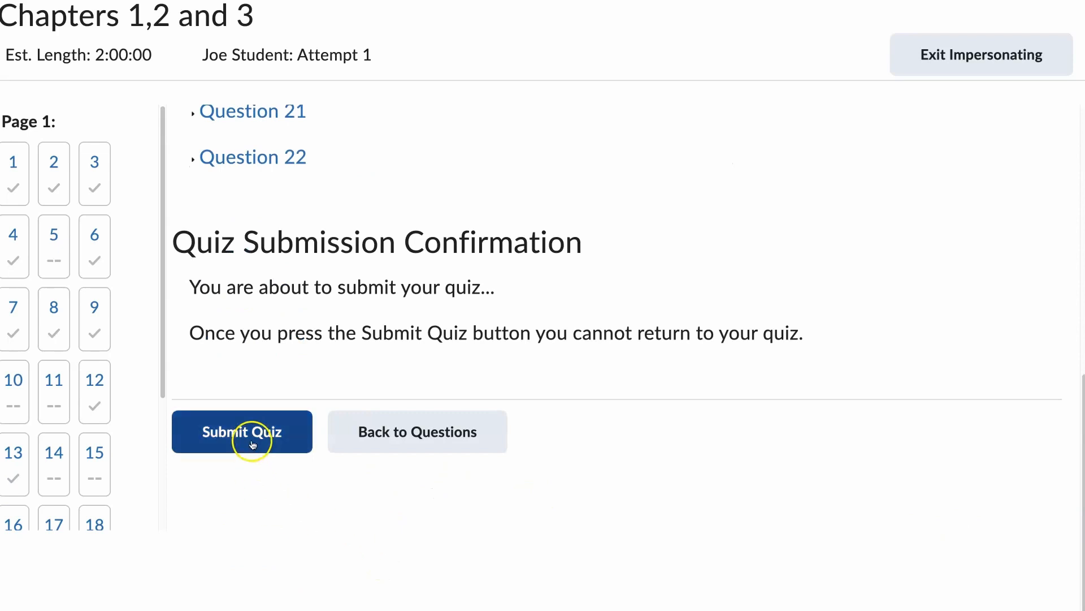
pyautogui.click(242, 431)
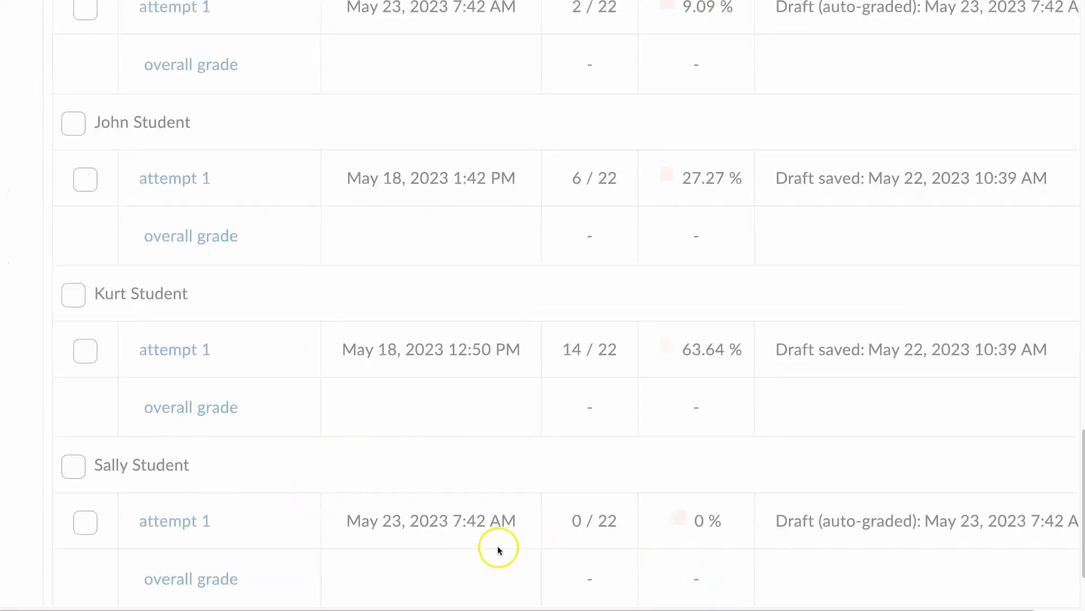
pyautogui.moveTo(346, 261)
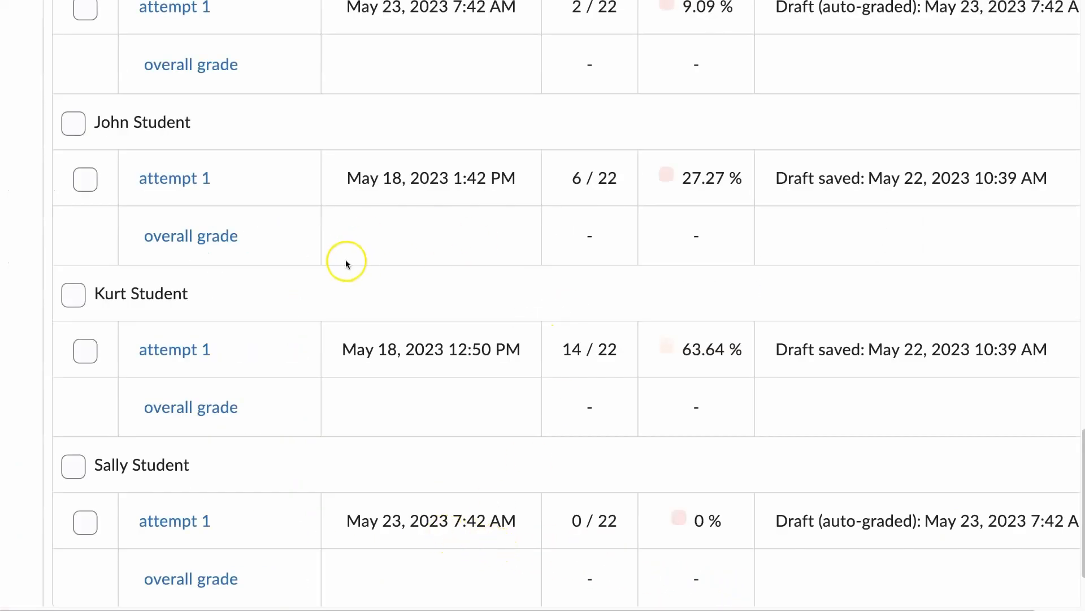
pyautogui.moveTo(353, 270)
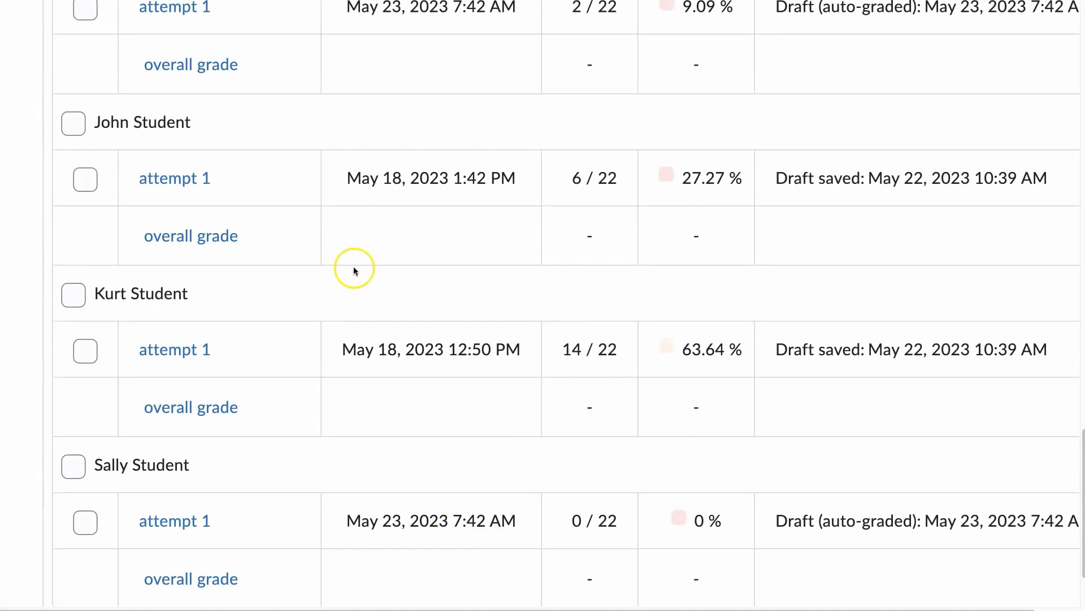
pyautogui.scroll(3)
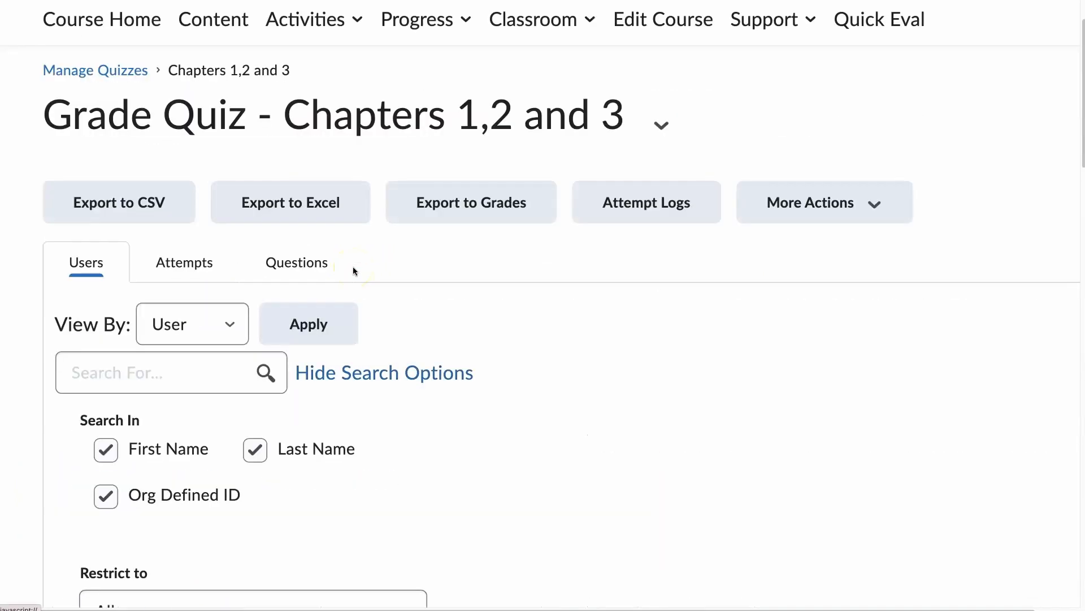